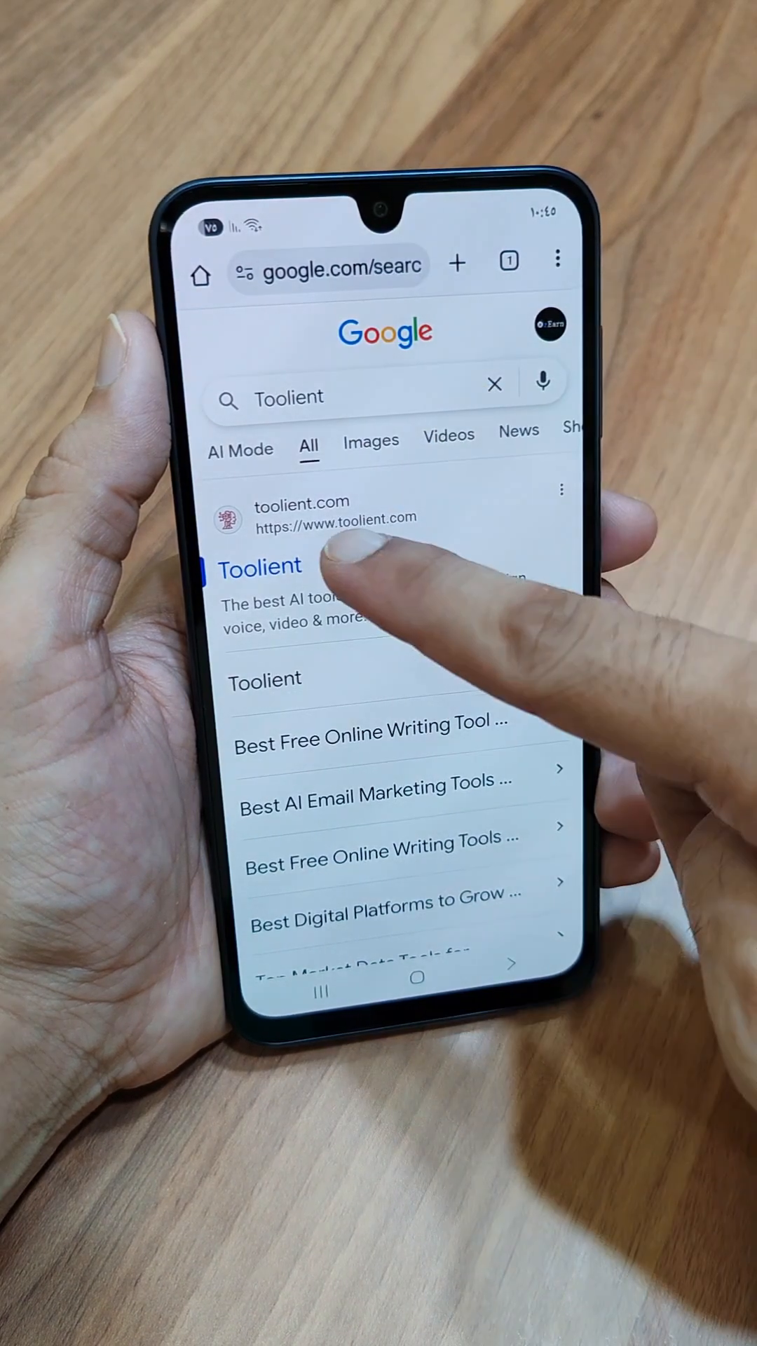
Go to the toolient.com result so the Toolient website loads.
{"action": "left_click", "coordinate": [258, 566]}
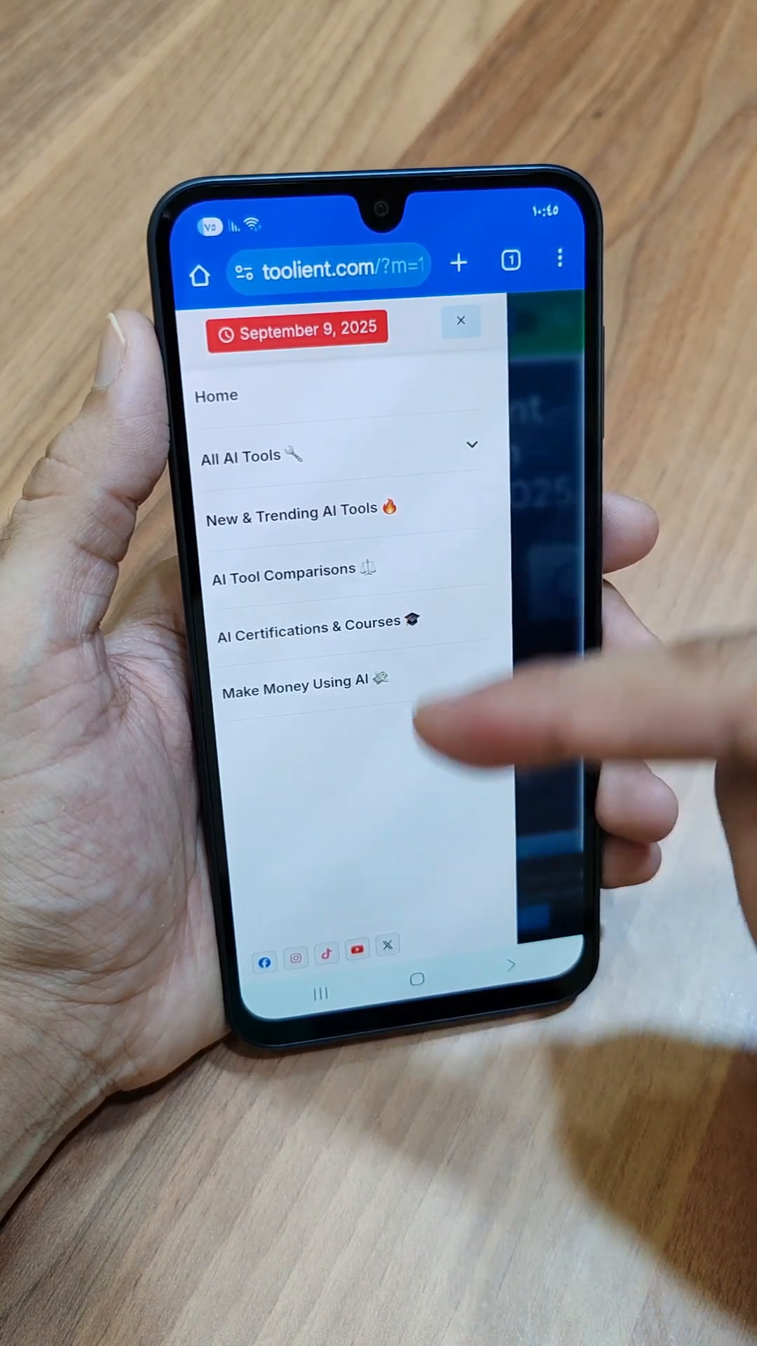
Expand All AI Tools and scroll its categories down to AI Design Tools.
{"action": "left_click", "coordinate": [343, 454]}
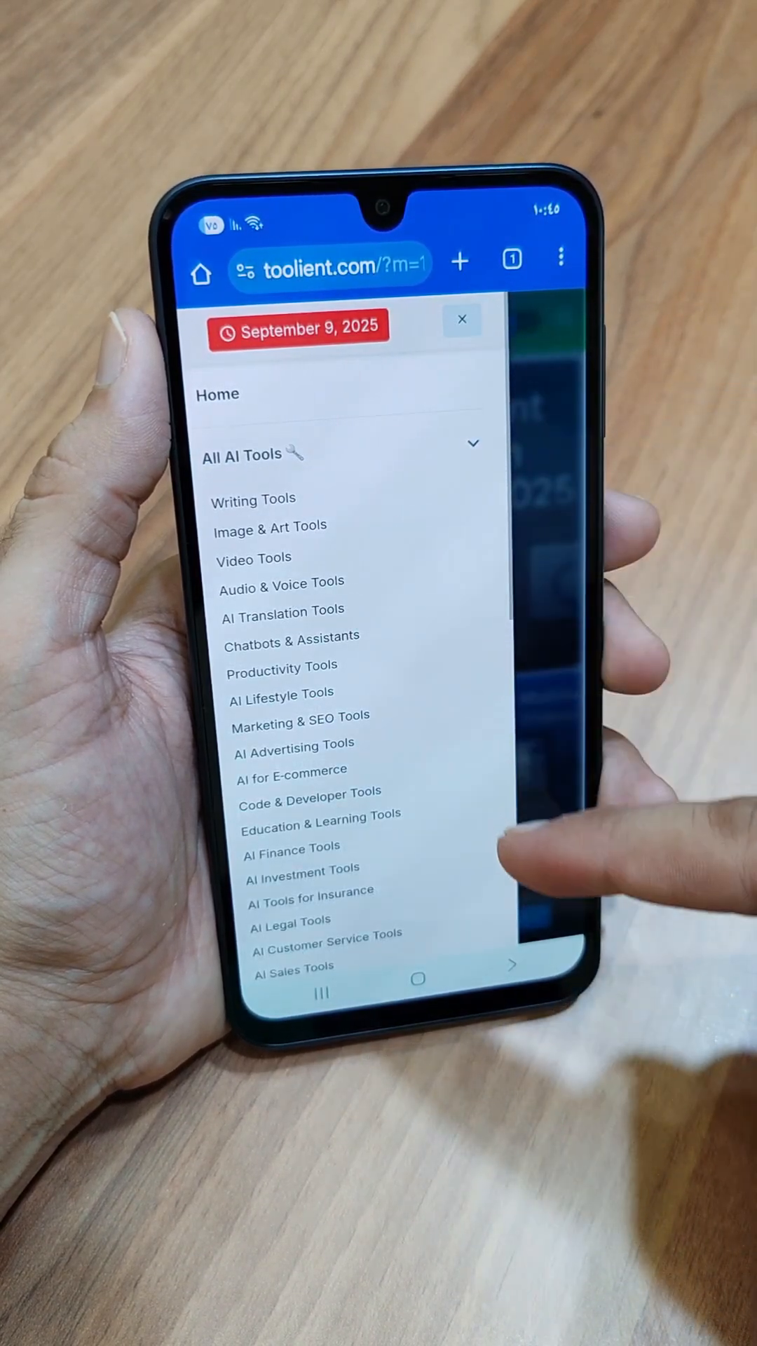
{"action": "scroll", "scroll_direction": "down", "scroll_amount": 3}
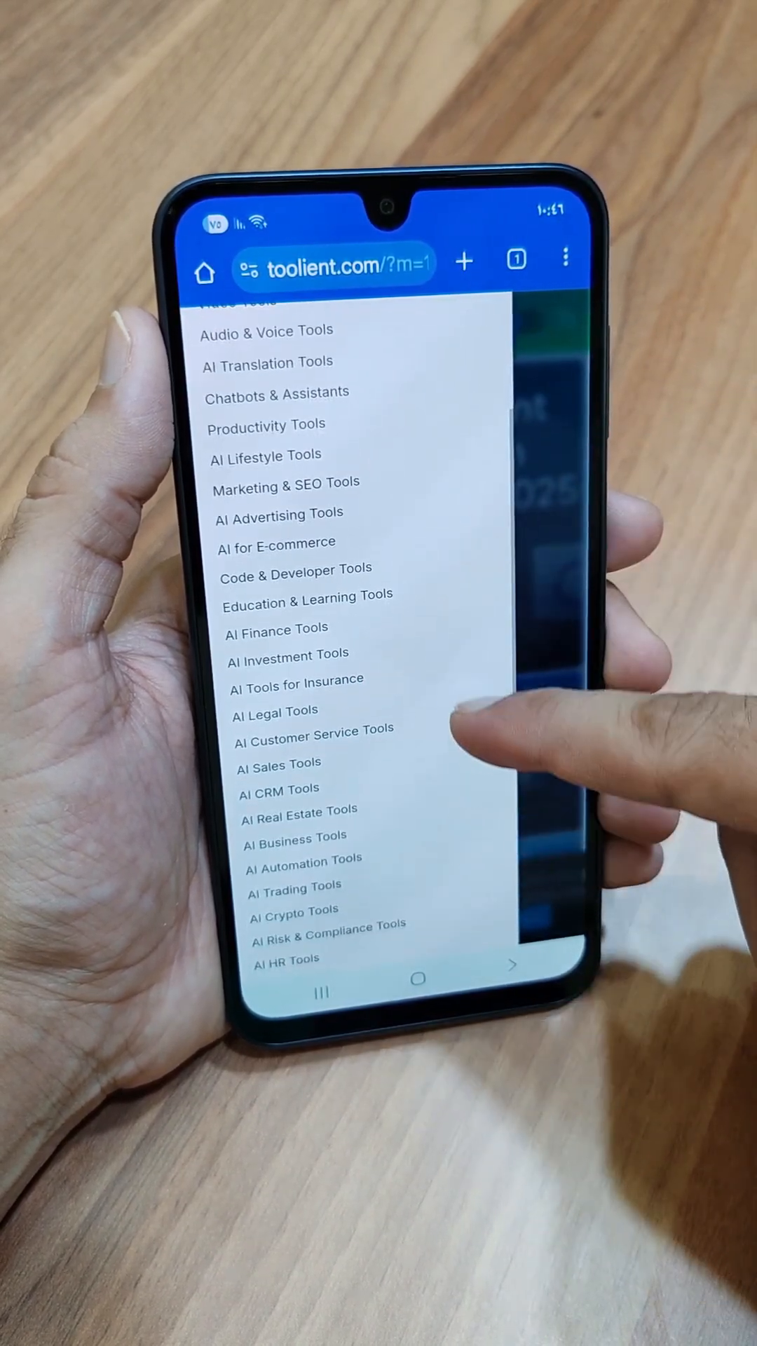
{"action": "scroll", "scroll_direction": "down", "scroll_amount": 3}
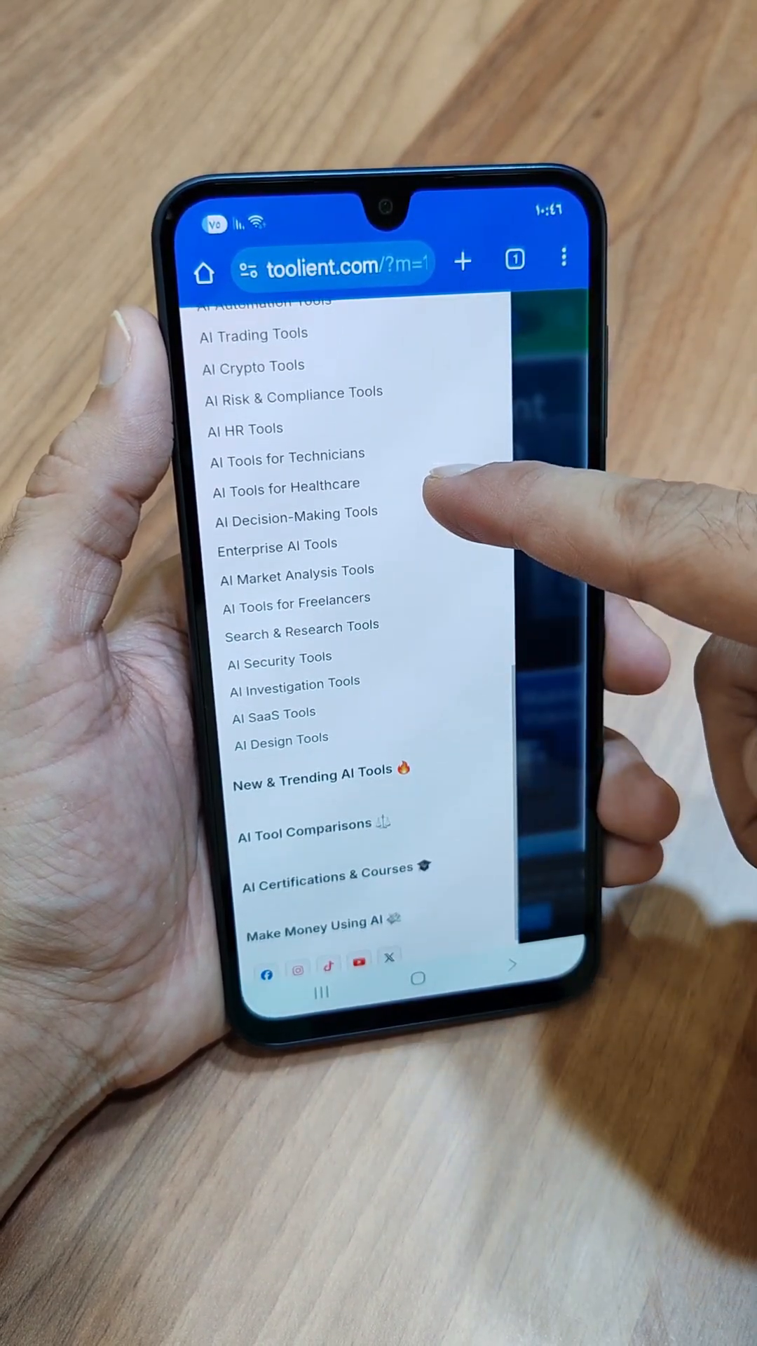